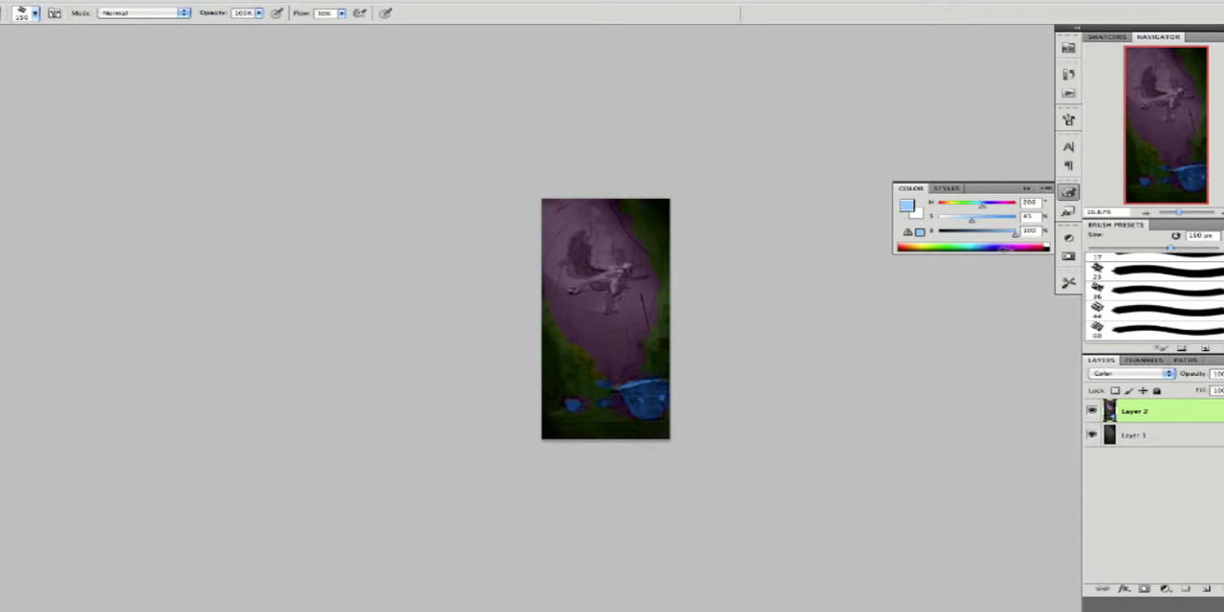
Switch Layer 2's blend mode to Hue over the greyscale sketch.
click(1133, 373)
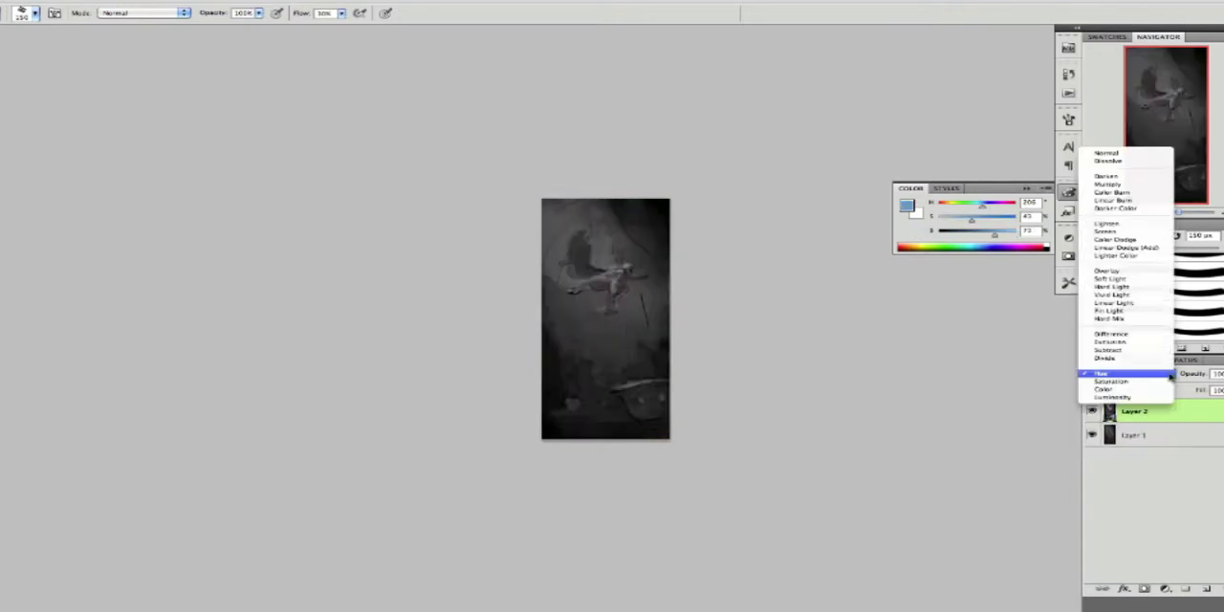
click(1115, 208)
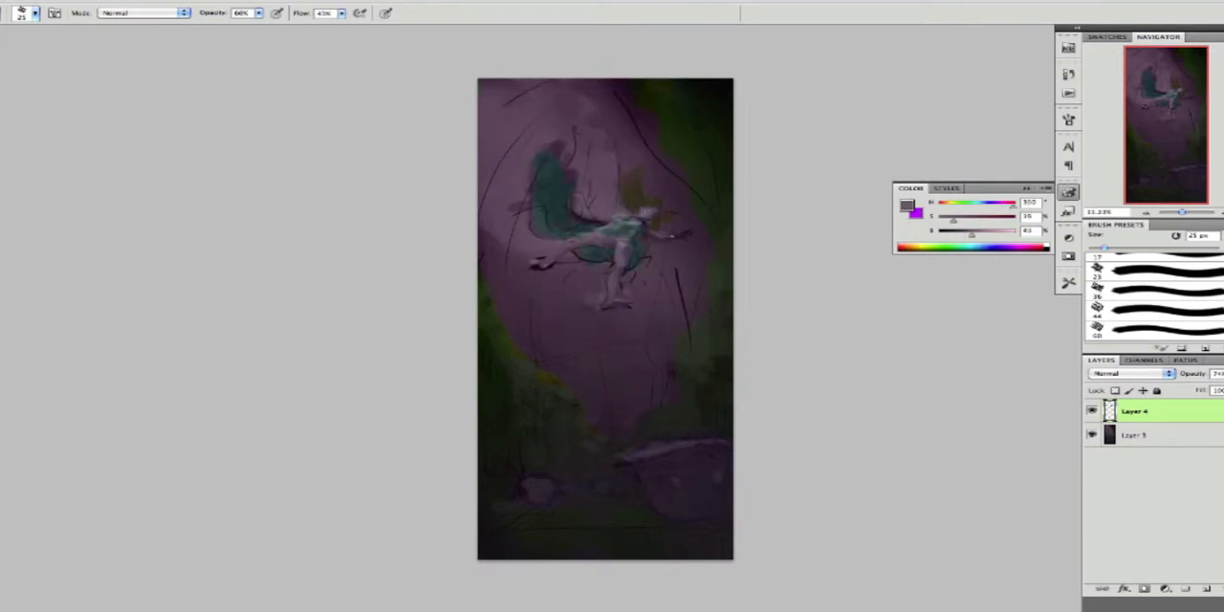
Pick a purple and brush a soft hazy glow around the falling figure.
click(564, 192)
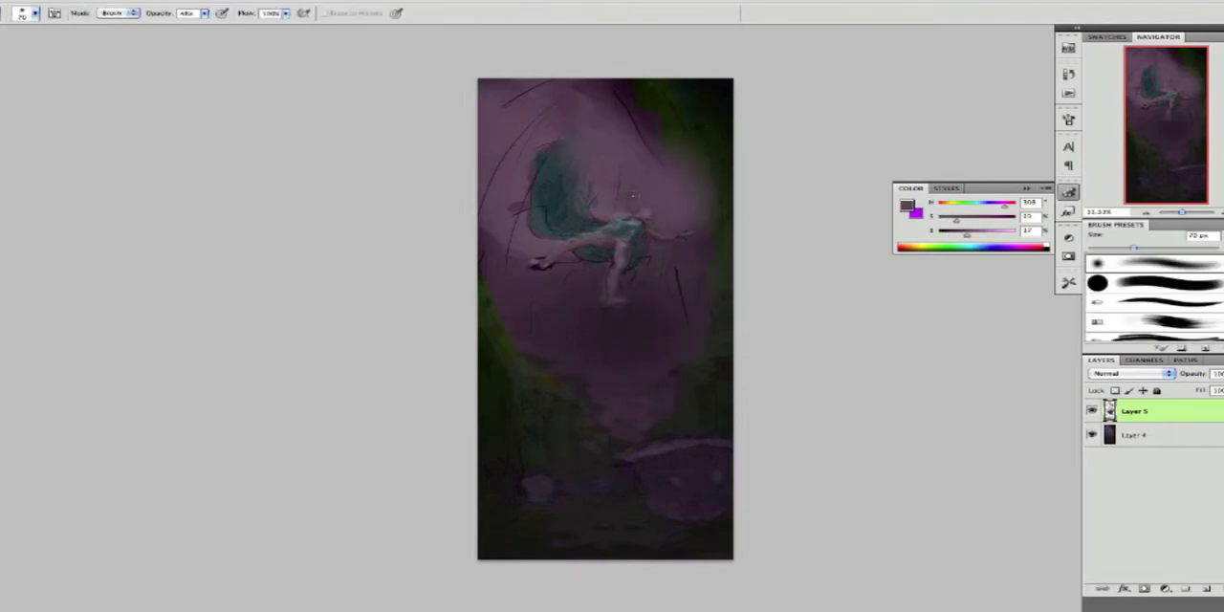
drag(631, 196, 650, 220)
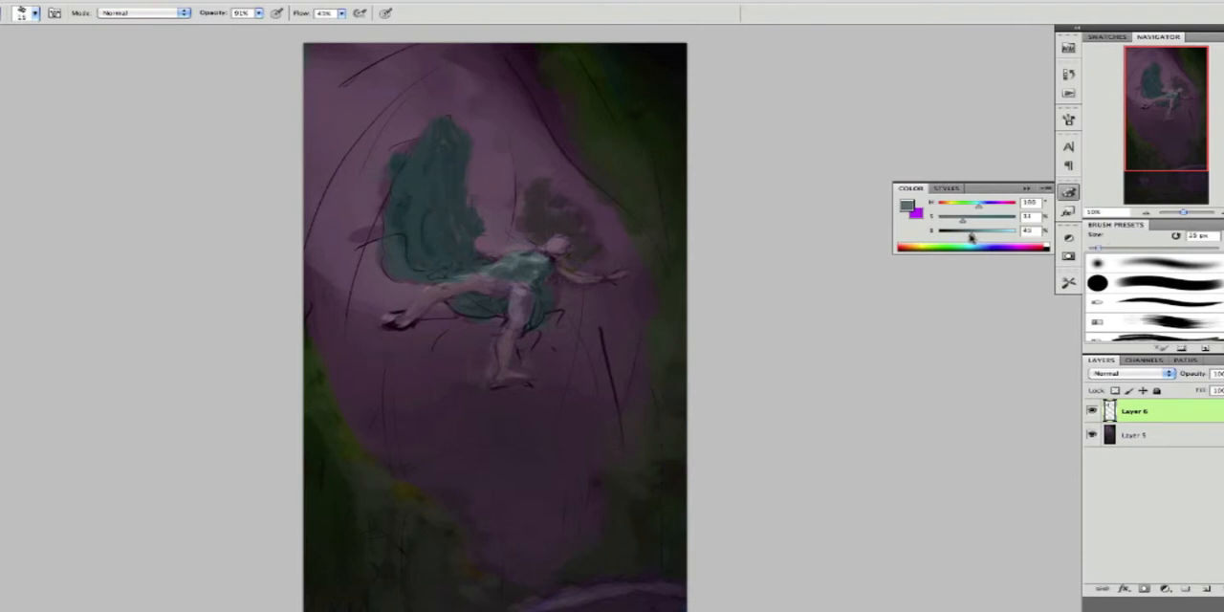
Raise the Color panel brightness for a lighter teal dress colour.
drag(989, 230, 963, 230)
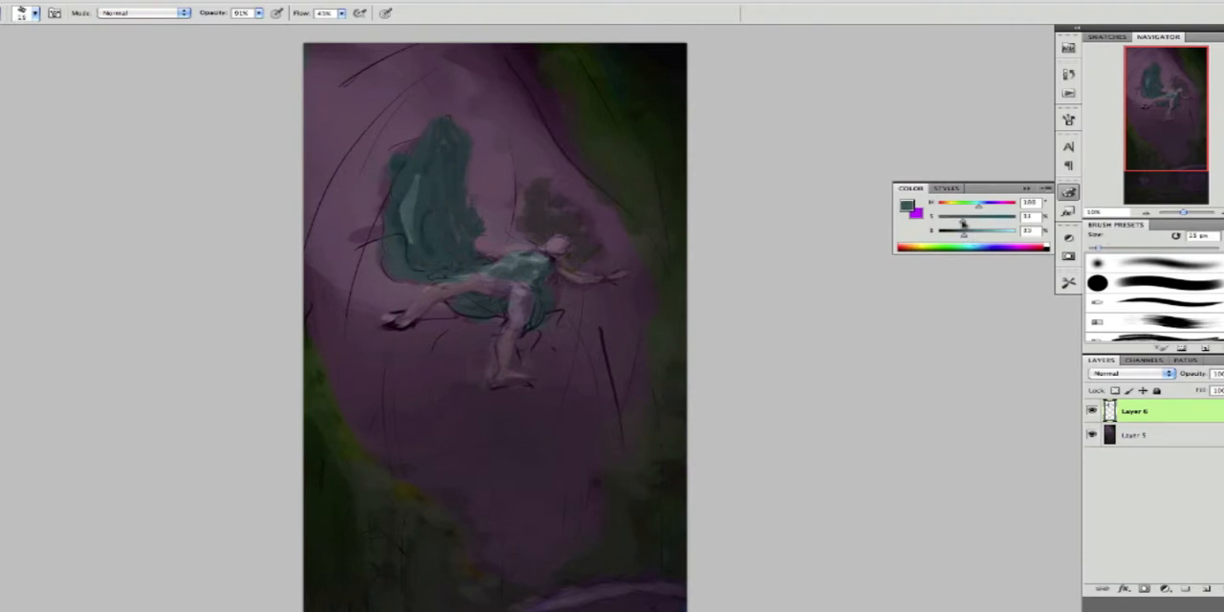
drag(450, 143, 421, 129)
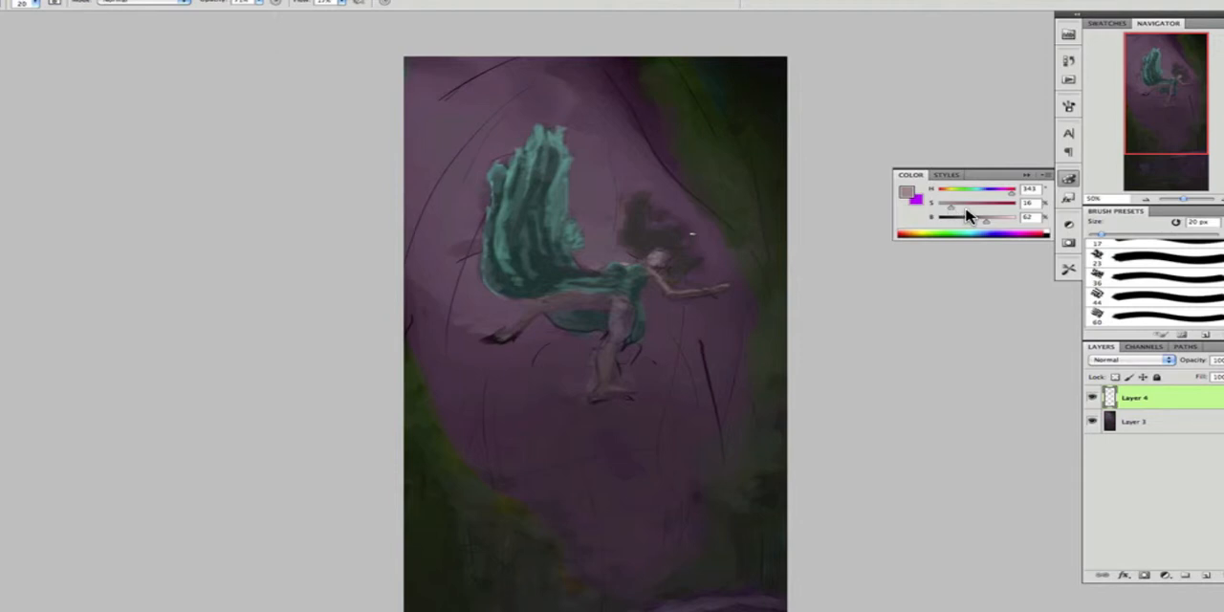
mouse_move(977, 213)
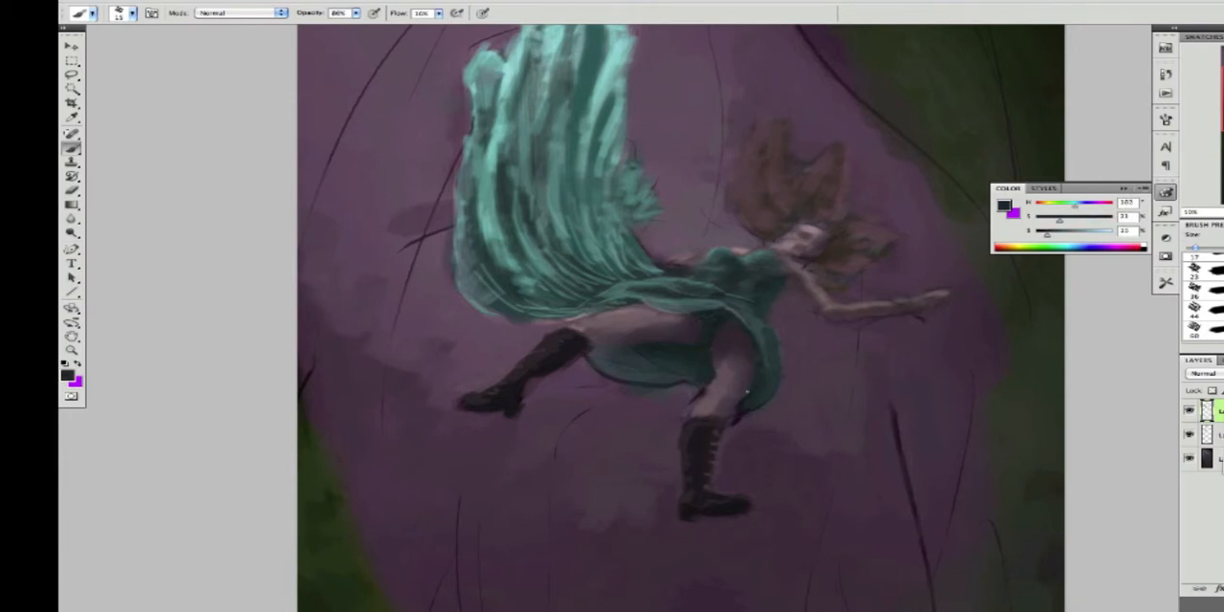
Choose a pale teal and adjust its brightness for the dress highlights.
click(732, 433)
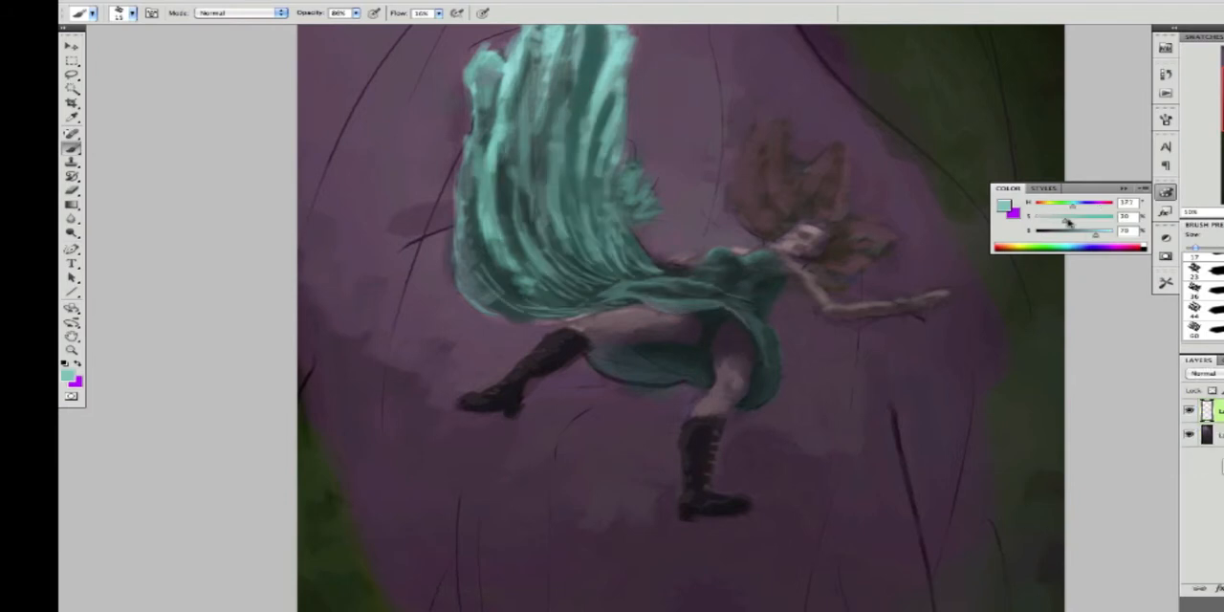
drag(1066, 223, 1085, 234)
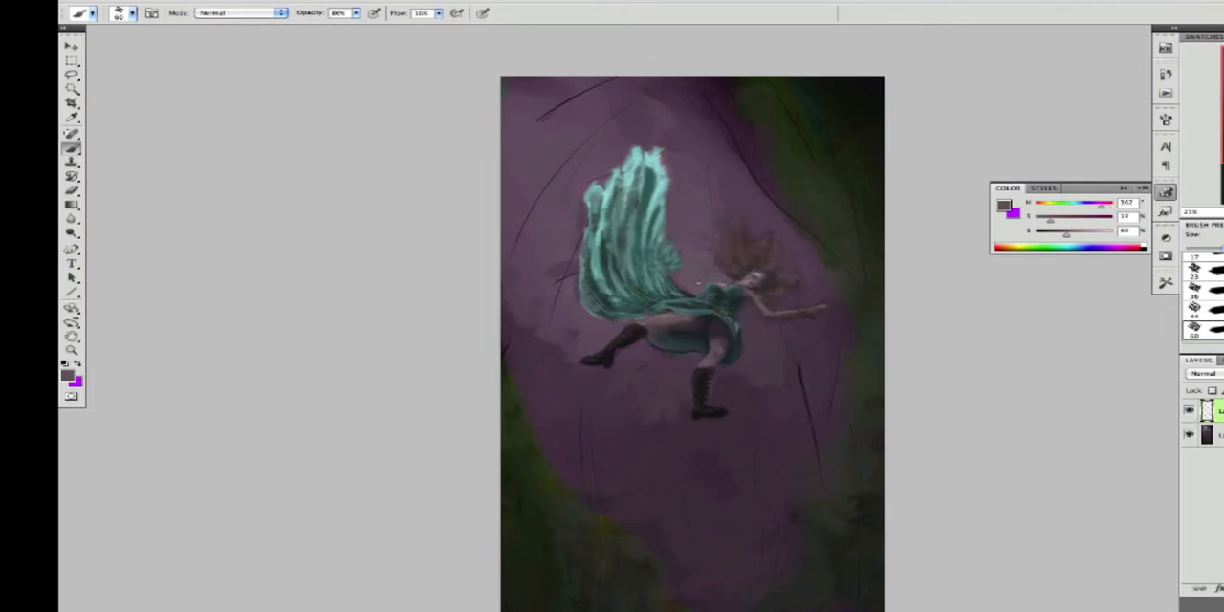
Select a desaturated purple-grey from the Color panel.
click(679, 282)
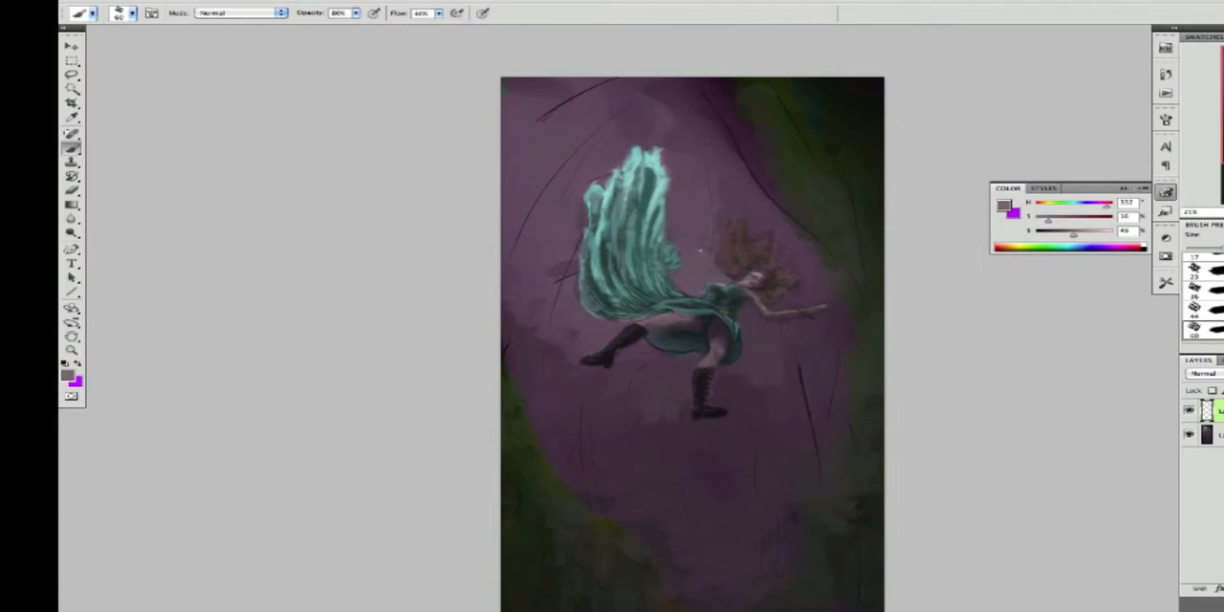
Switch to the Brush tool to paint light teal dress highlights and the raised arm.
click(71, 74)
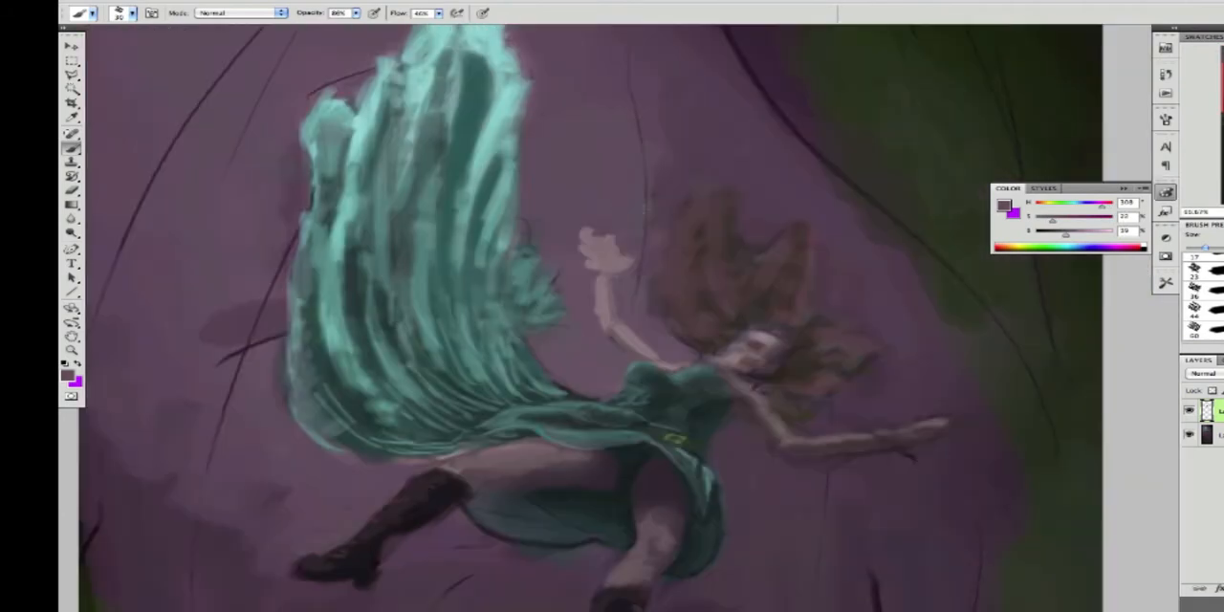
Paint finger shapes on the raised hand and the outstretched hand.
click(72, 74)
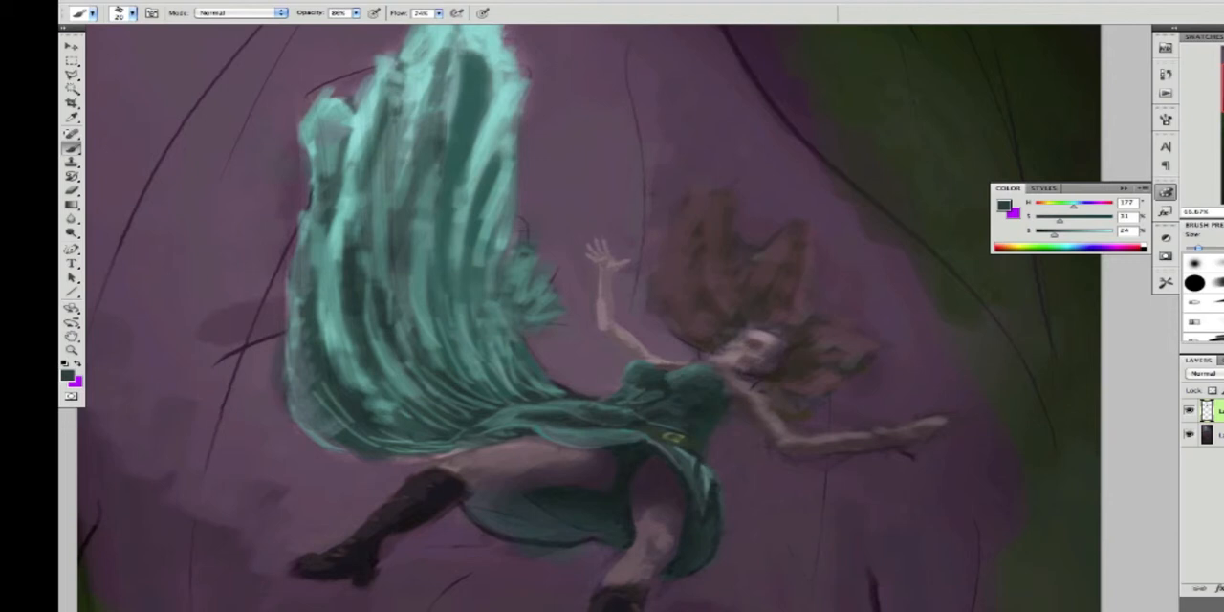
click(70, 74)
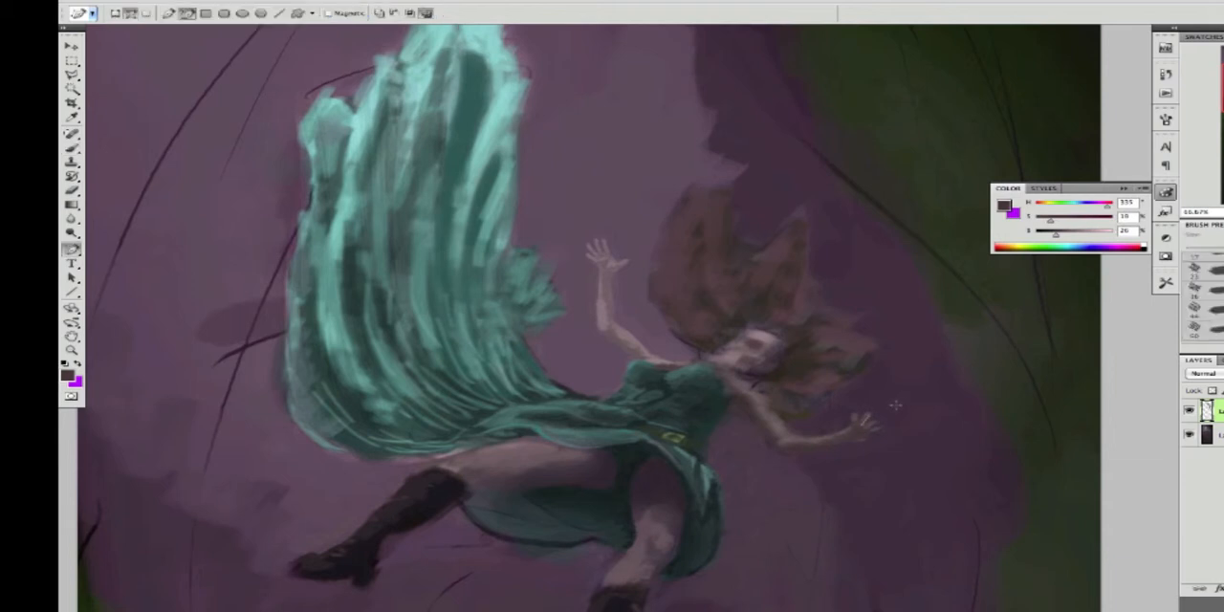
Paint darker, longer brown strands into the hair with the Brush tool.
click(71, 134)
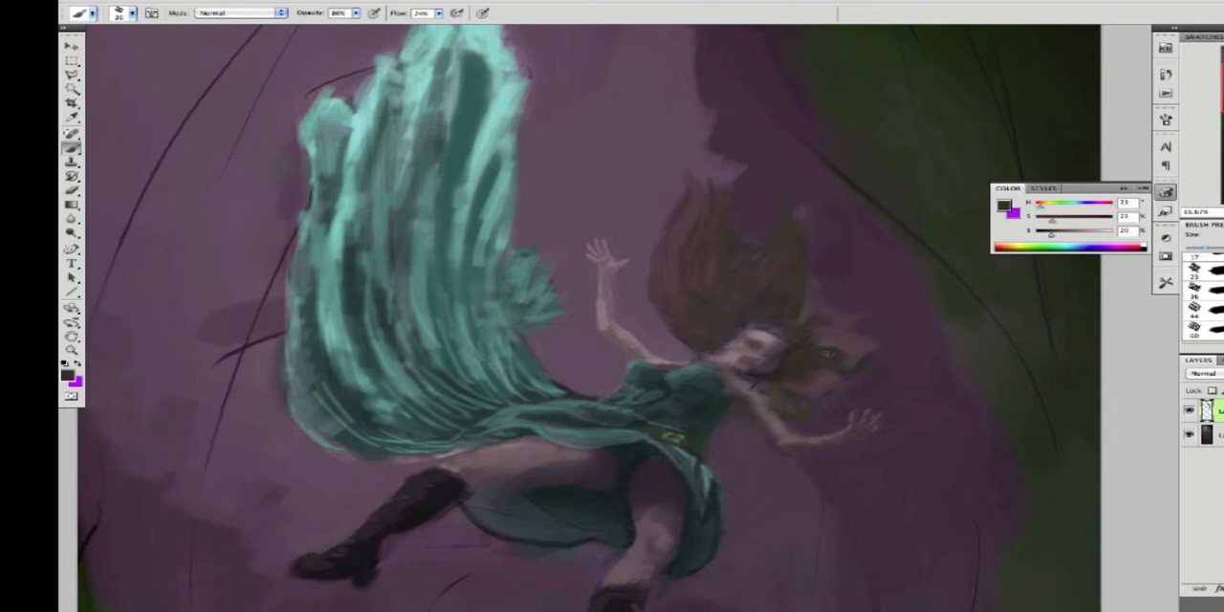
click(784, 373)
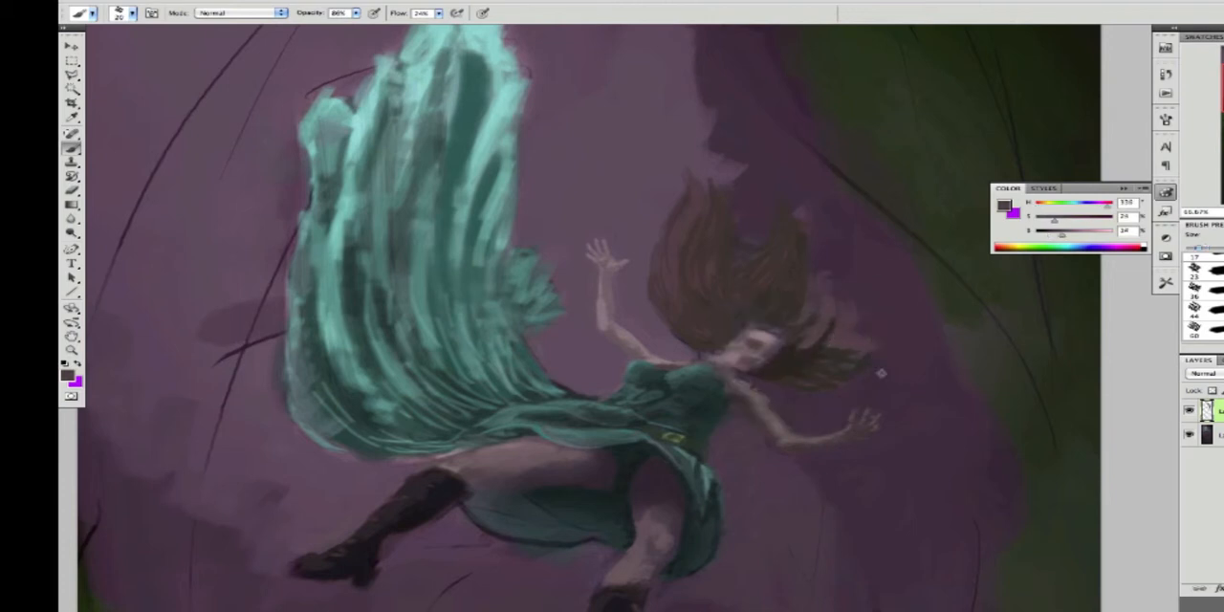
Add a new layer and soften the whole painting at 100%.
click(822, 344)
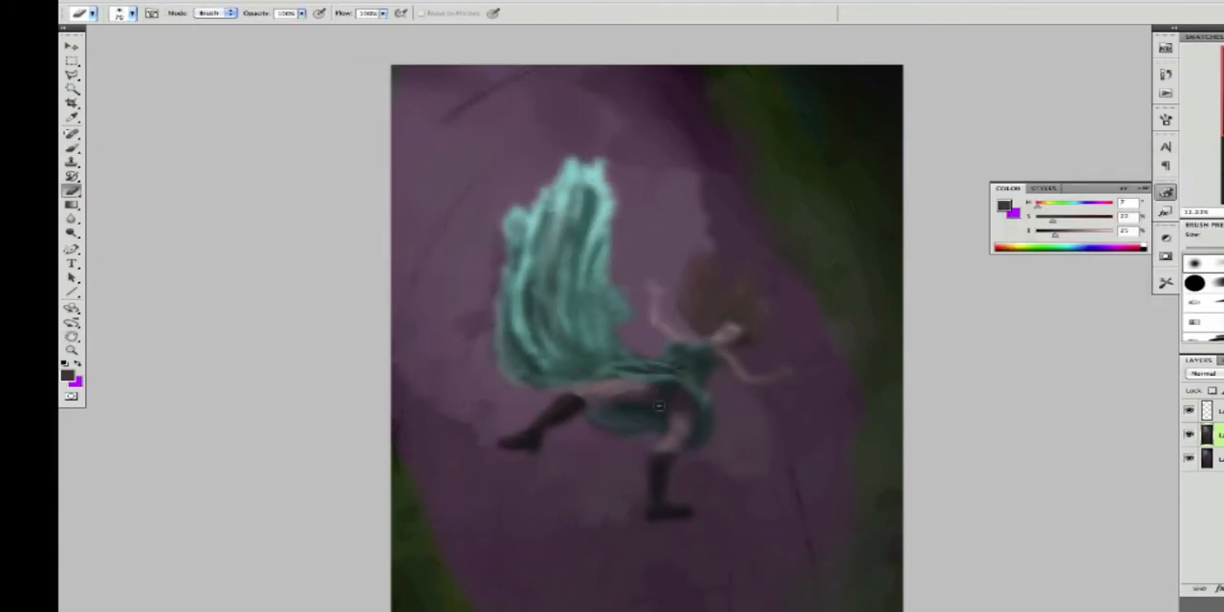
Open the Duplicate Layer dialog to create 'Layer 11 copy'.
click(669, 411)
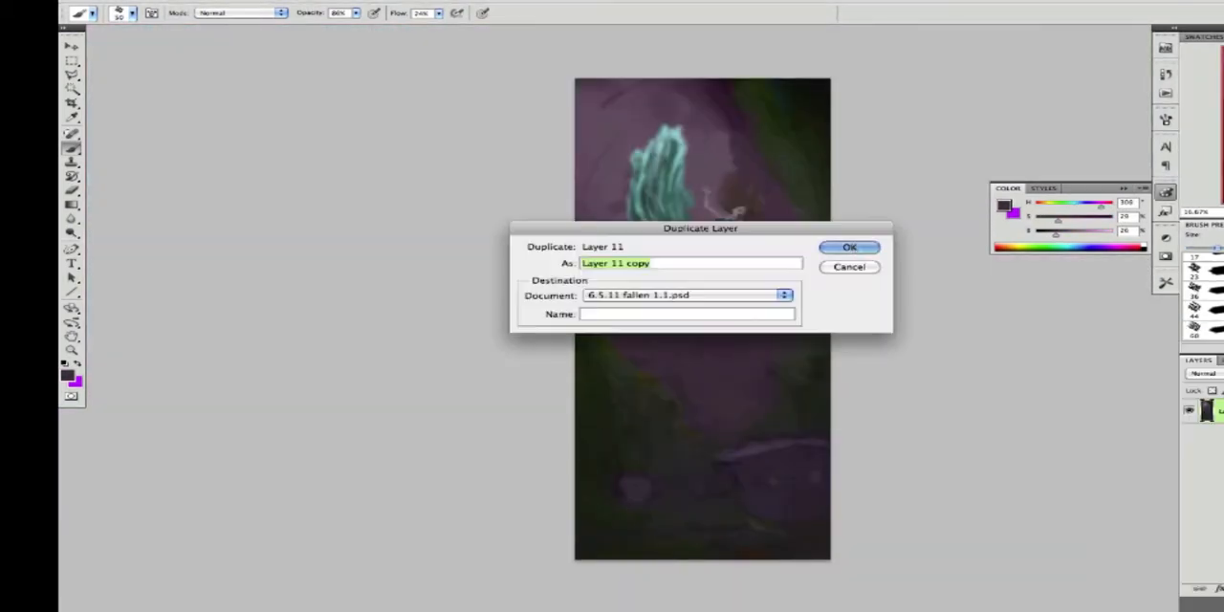
Confirm duplicating Layer 11, then commit the lower boot's new position further down from the leg.
click(849, 246)
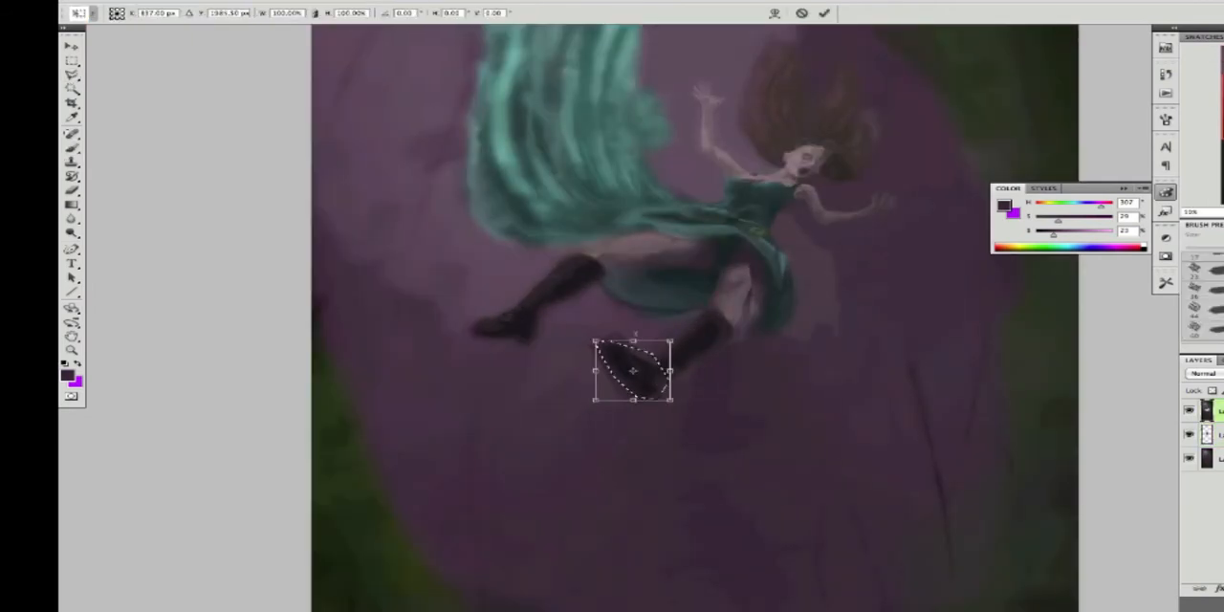
click(822, 13)
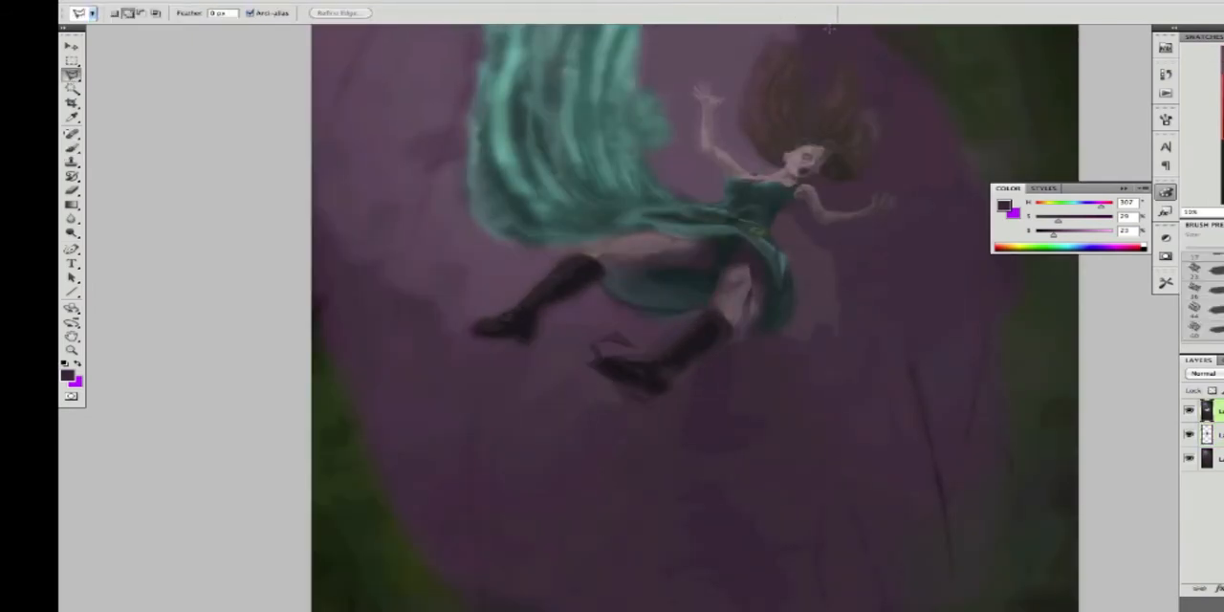